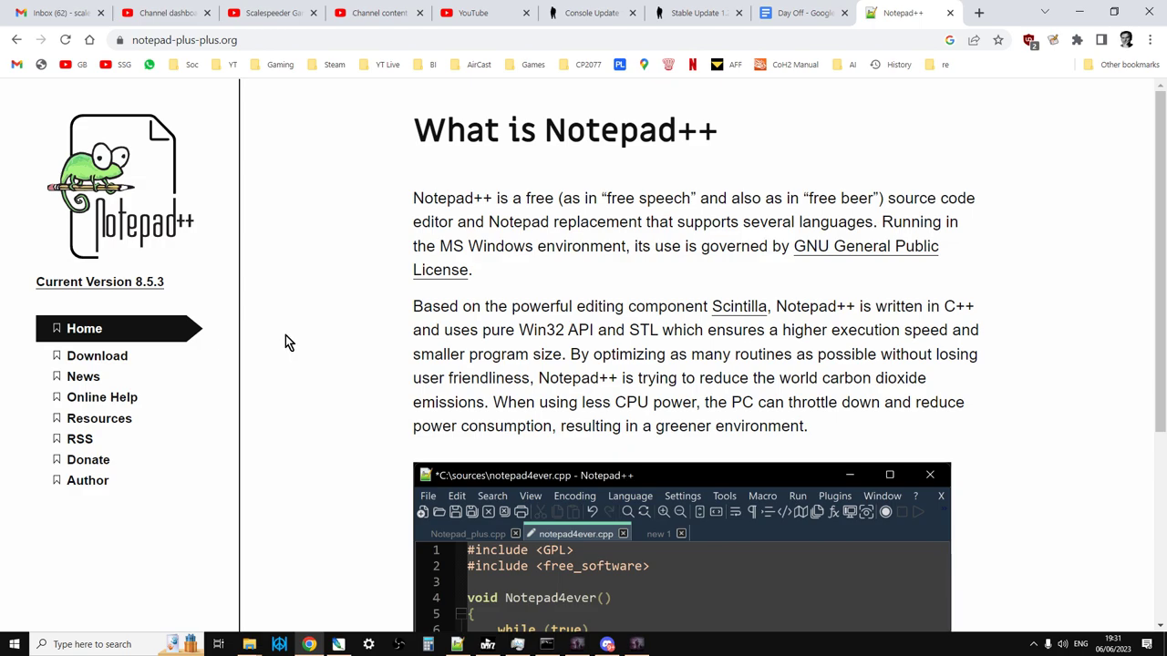
# Step: Visit the Notepad++ downloads page, then return to cfgspawnabletypes.xml in the editor
pyautogui.click(97, 355)
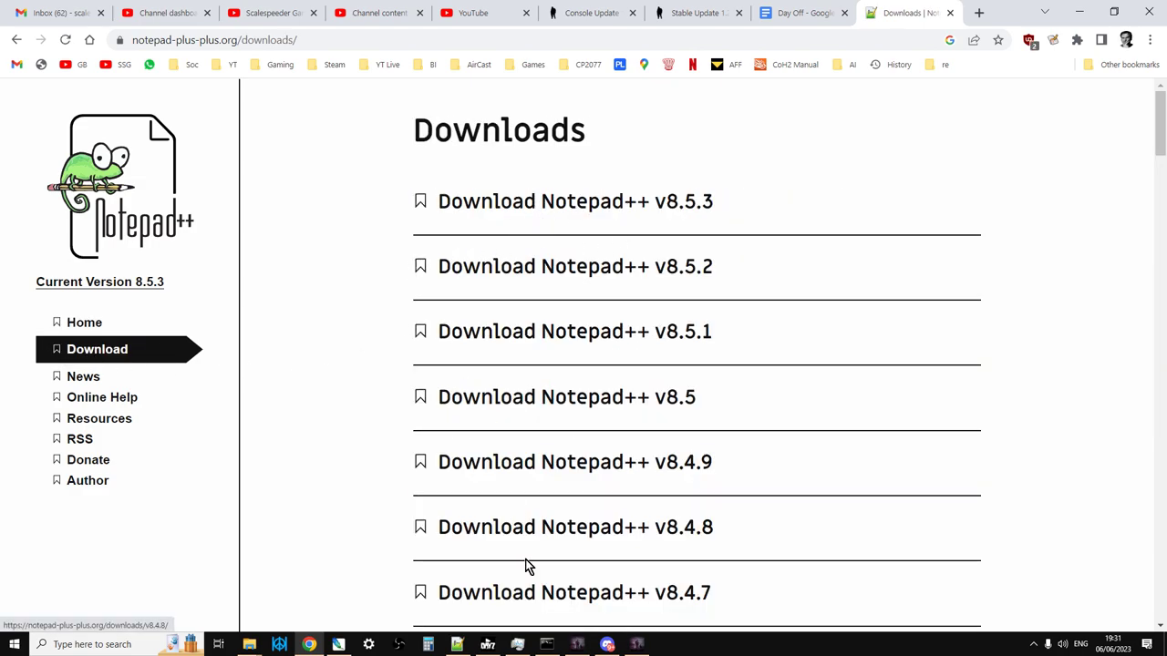
pyautogui.click(456, 645)
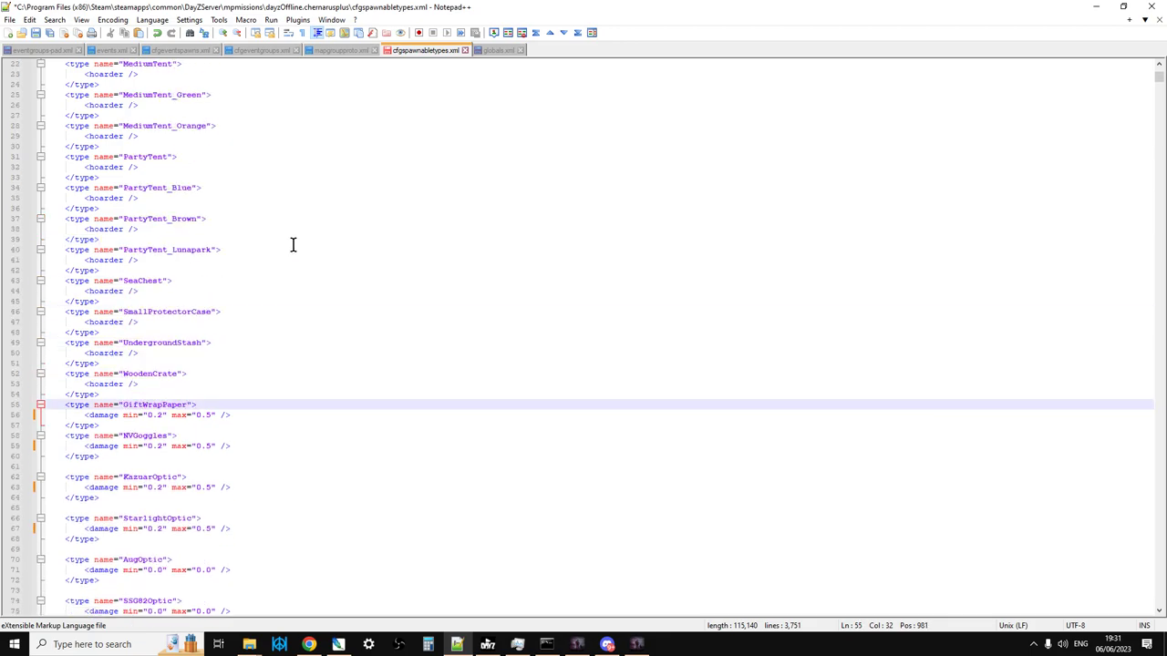
# Step: Locate the GiftWrapPaper entry and copy its <damage min max /> line
pyautogui.scroll(3)
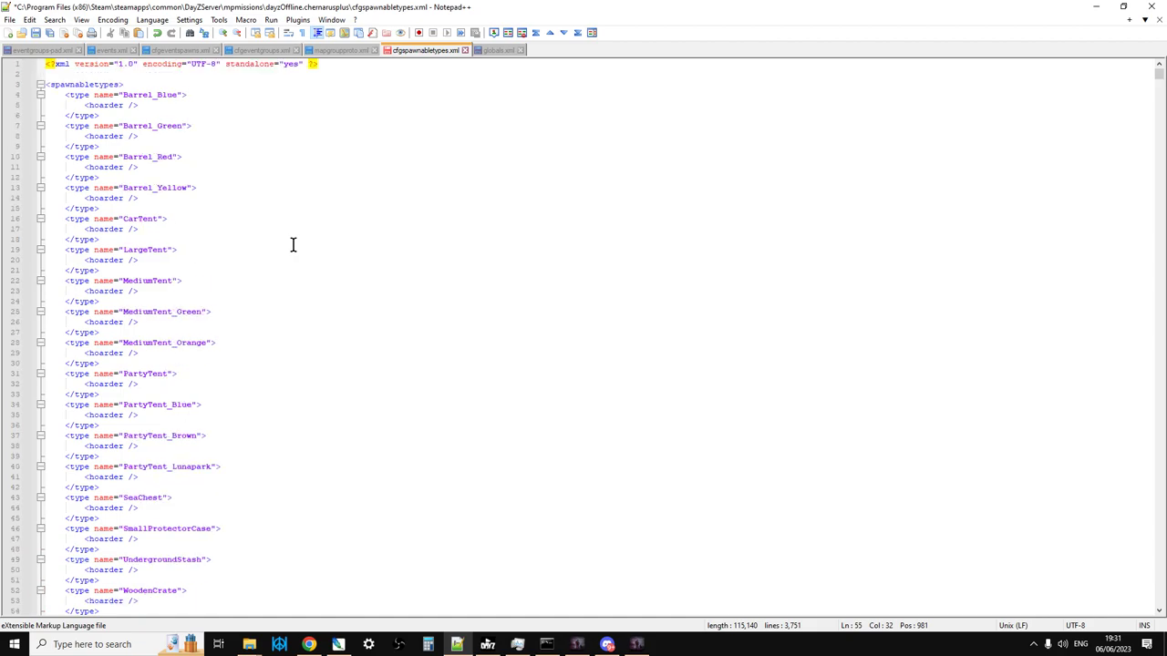
pyautogui.scroll(-3)
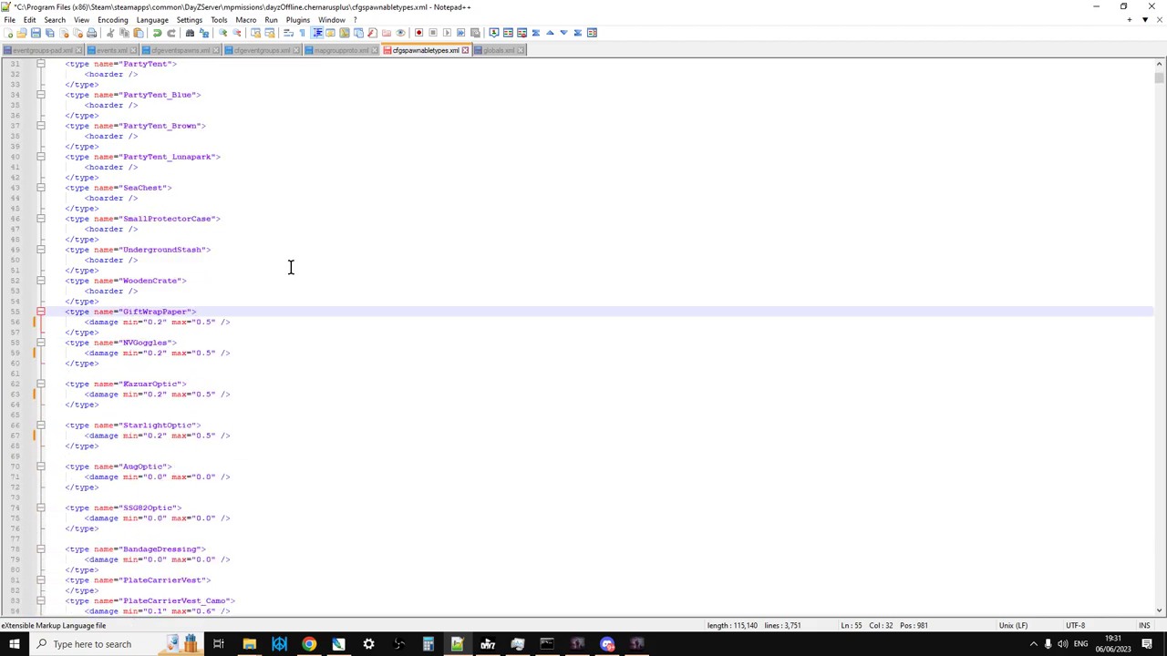
pyautogui.scroll(-3)
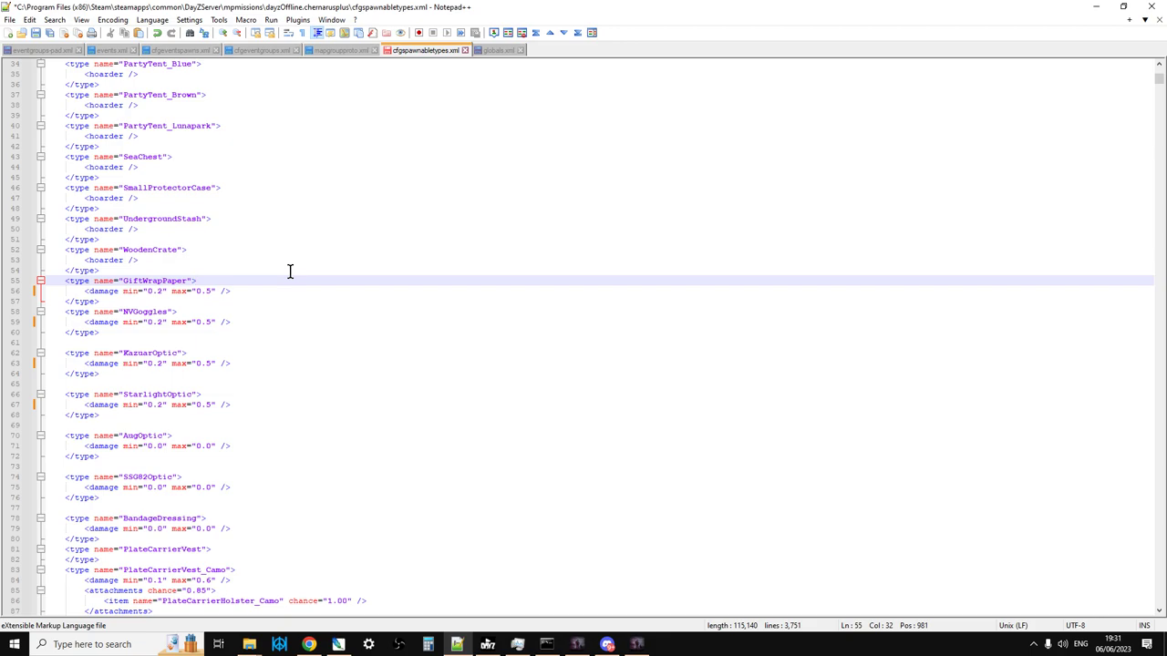
pyautogui.click(197, 281)
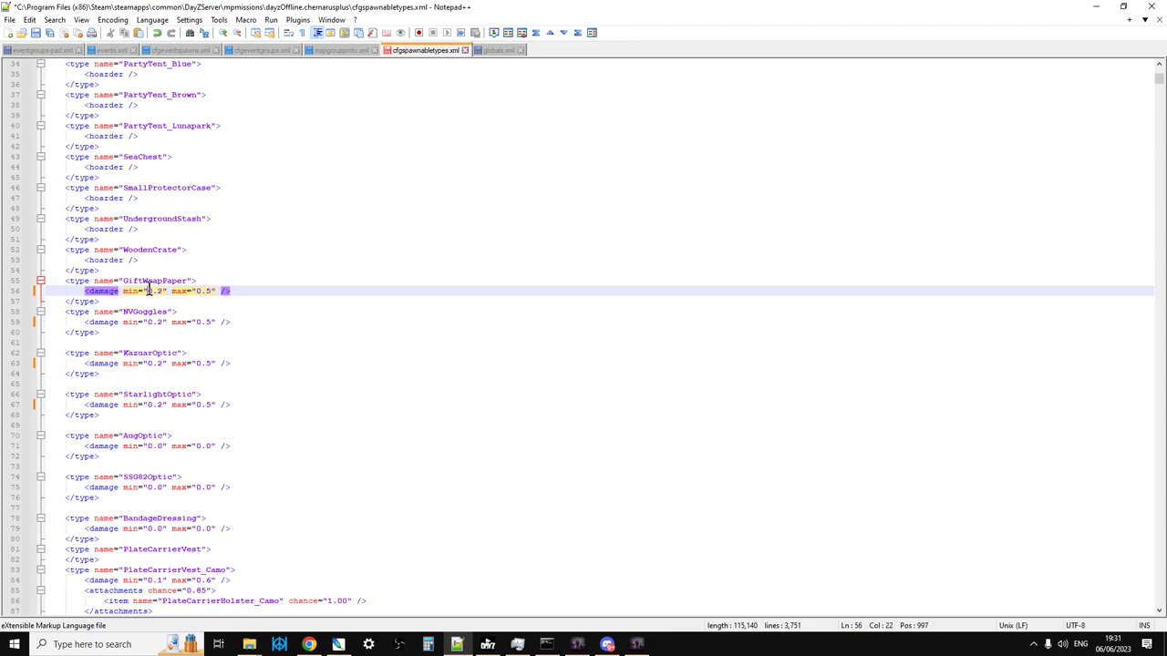
pyautogui.click(234, 292)
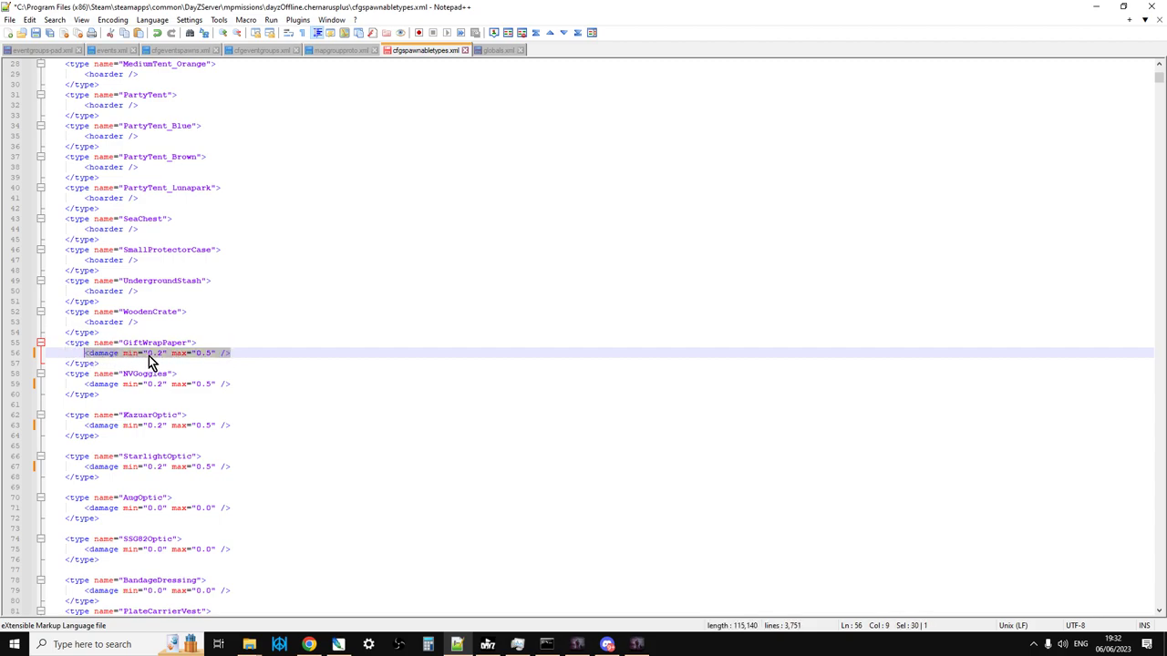
pyautogui.moveTo(210, 361)
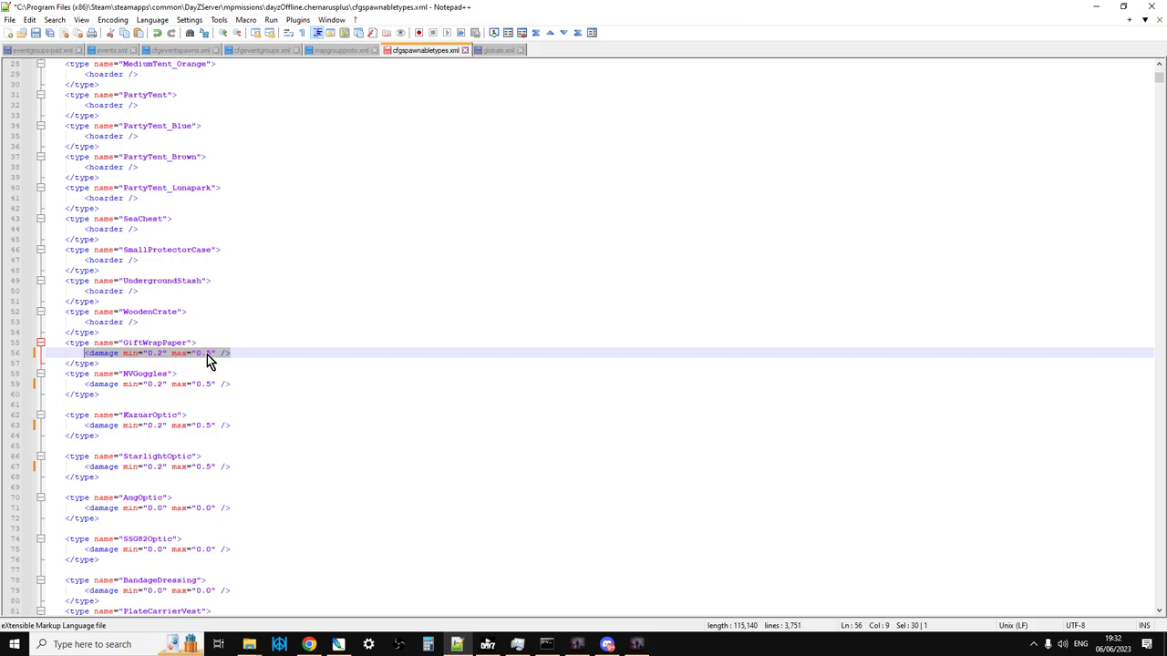
pyautogui.rightClick(179, 356)
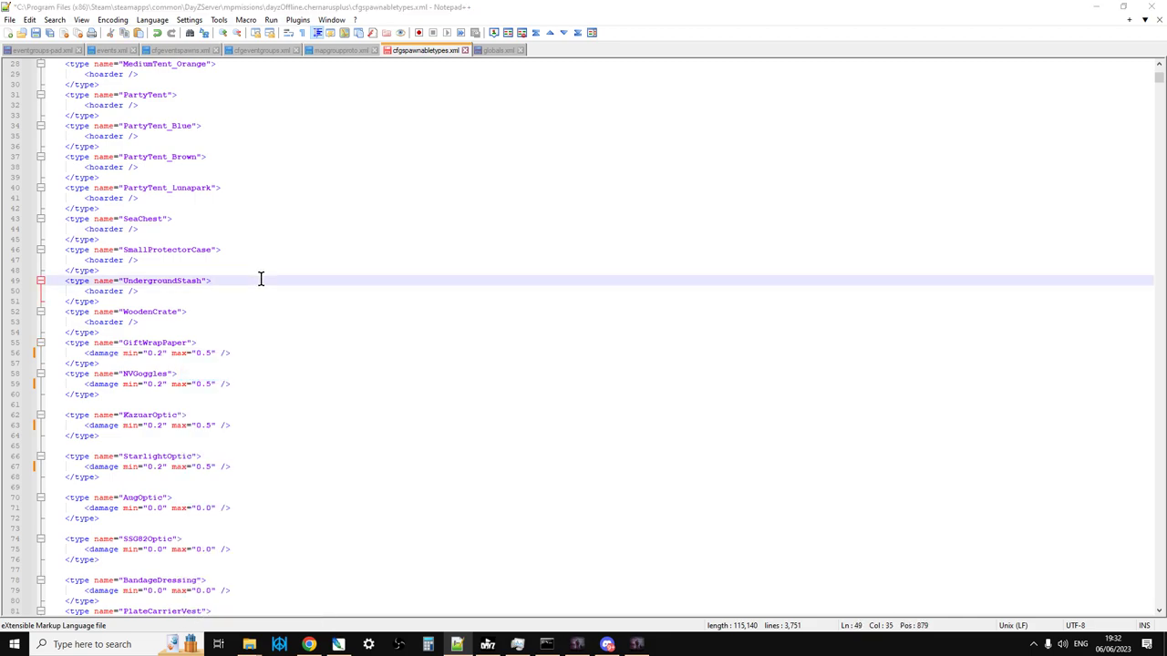
# Step: Paste the copied line as search text and enter <damage min="0.2" max="0.5" /> as the replacement
pyautogui.press('Ctrl+f')
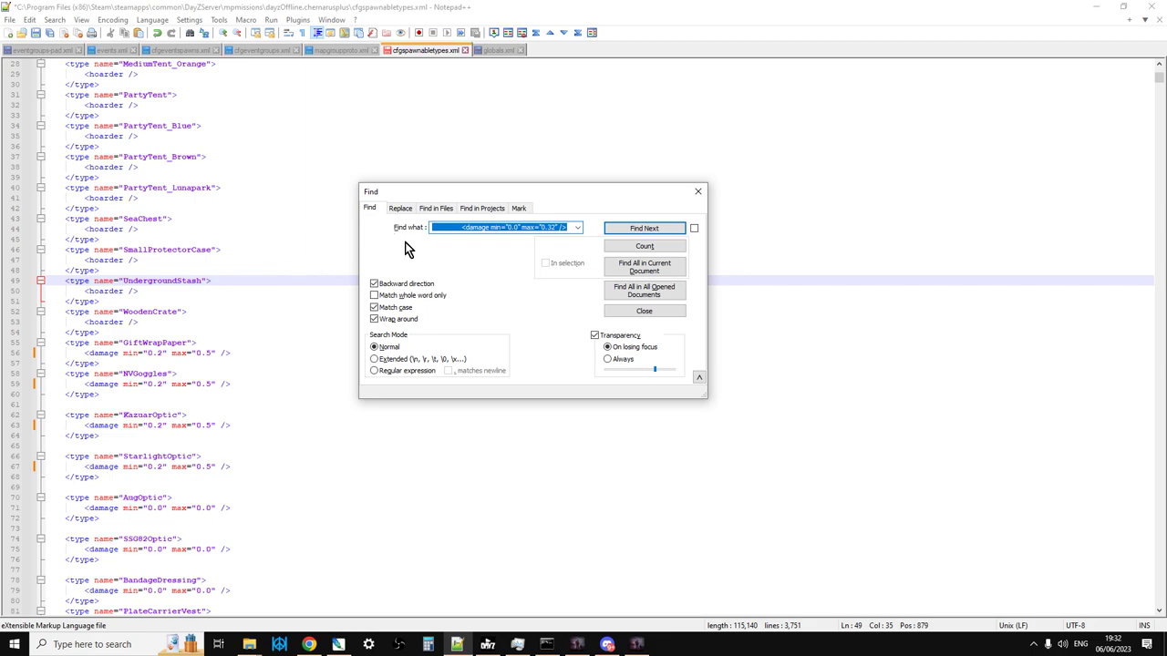
pyautogui.click(401, 208)
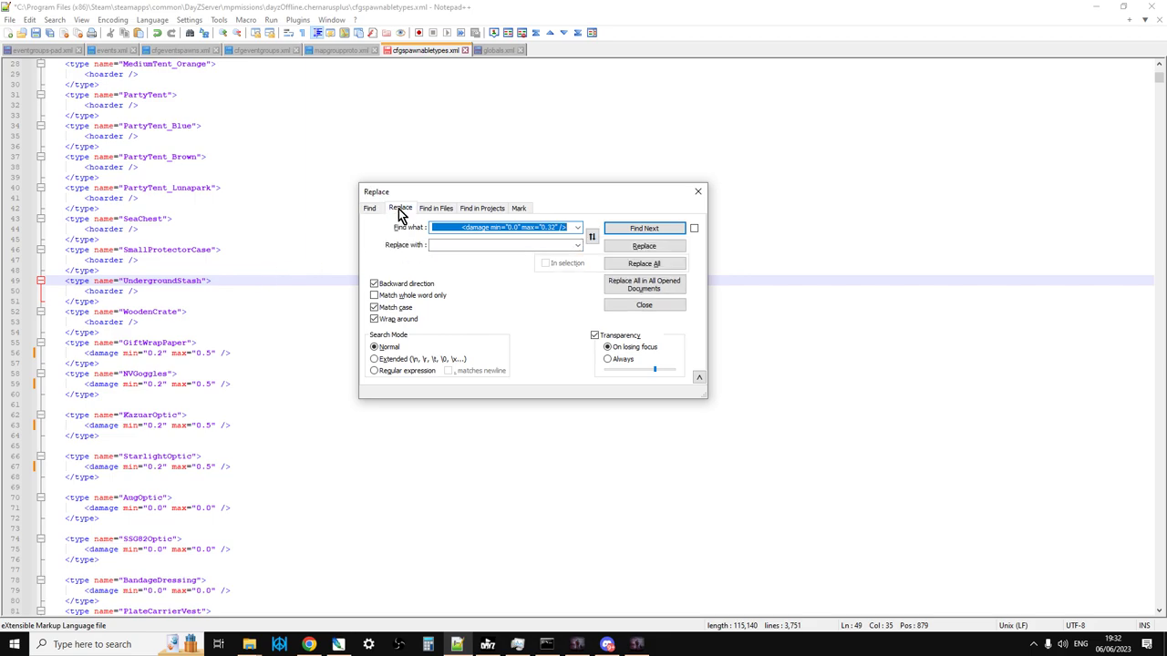
pyautogui.click(506, 226)
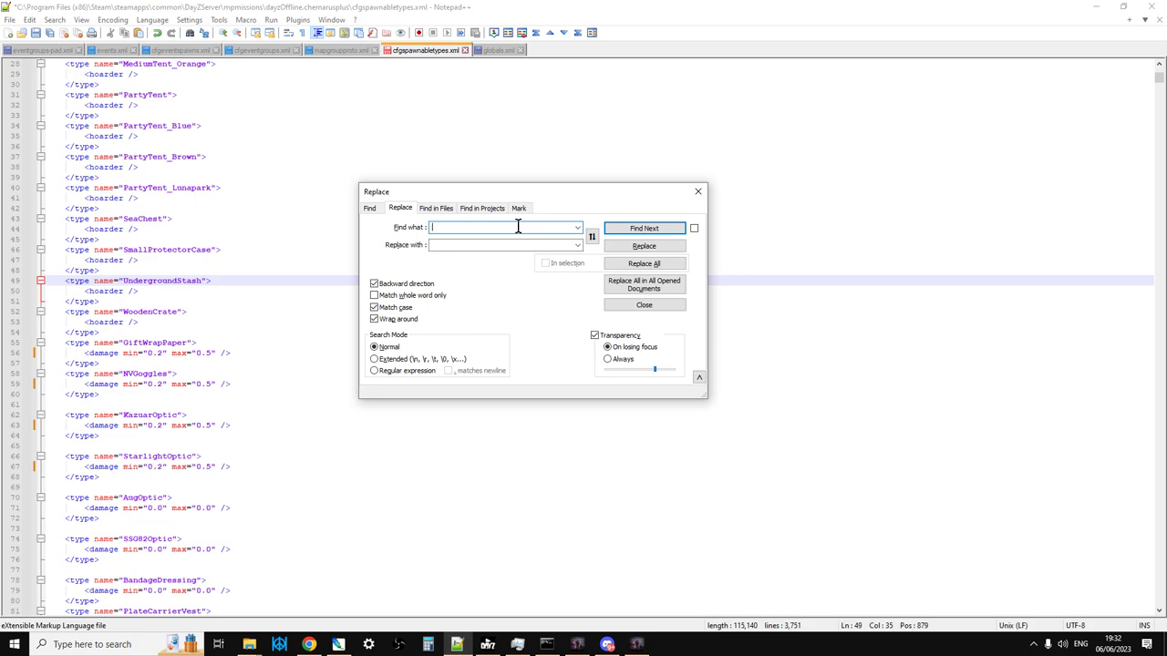
pyautogui.rightClick(492, 226)
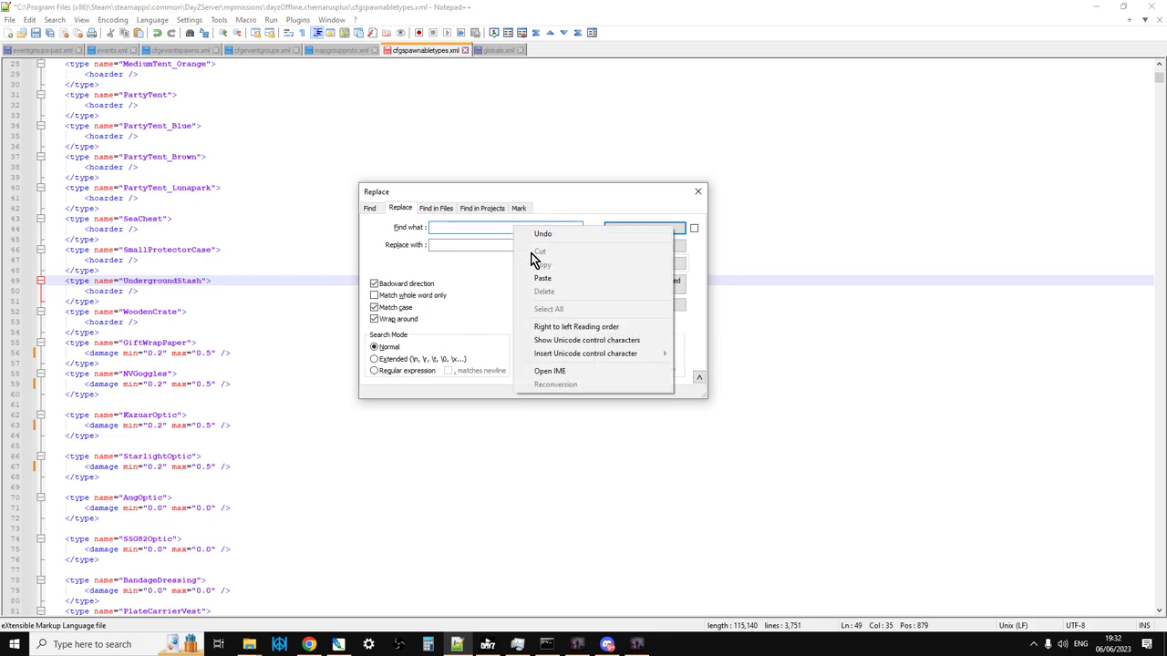
pyautogui.click(543, 277)
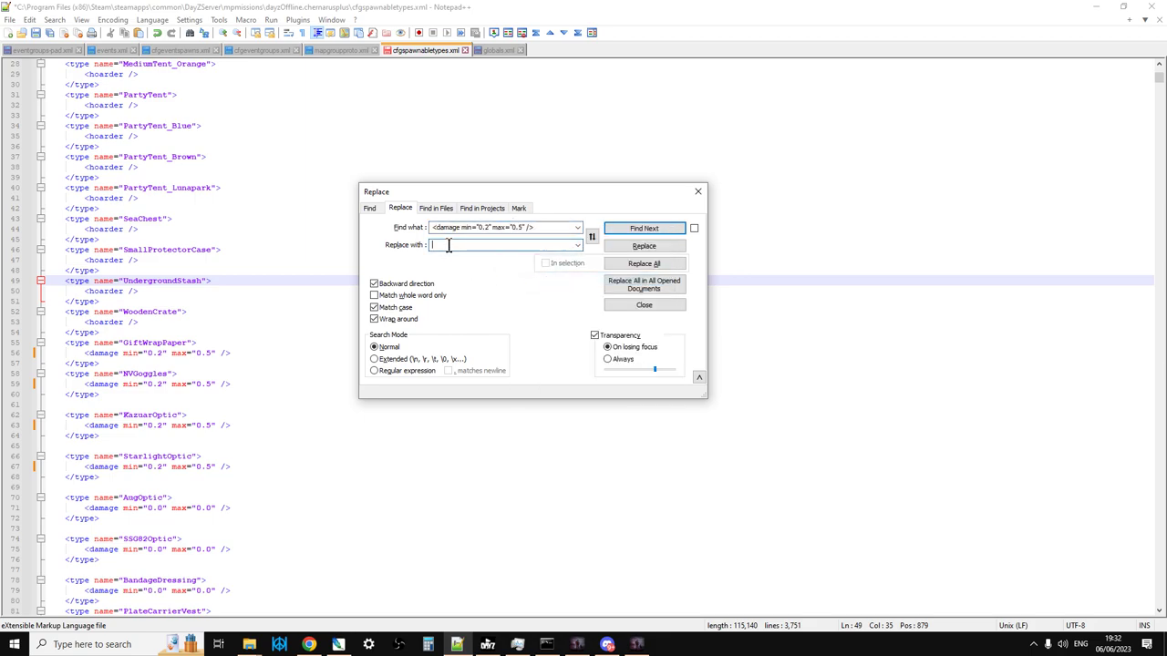
pyautogui.write('<damage min="0.2" max="0.5" />')
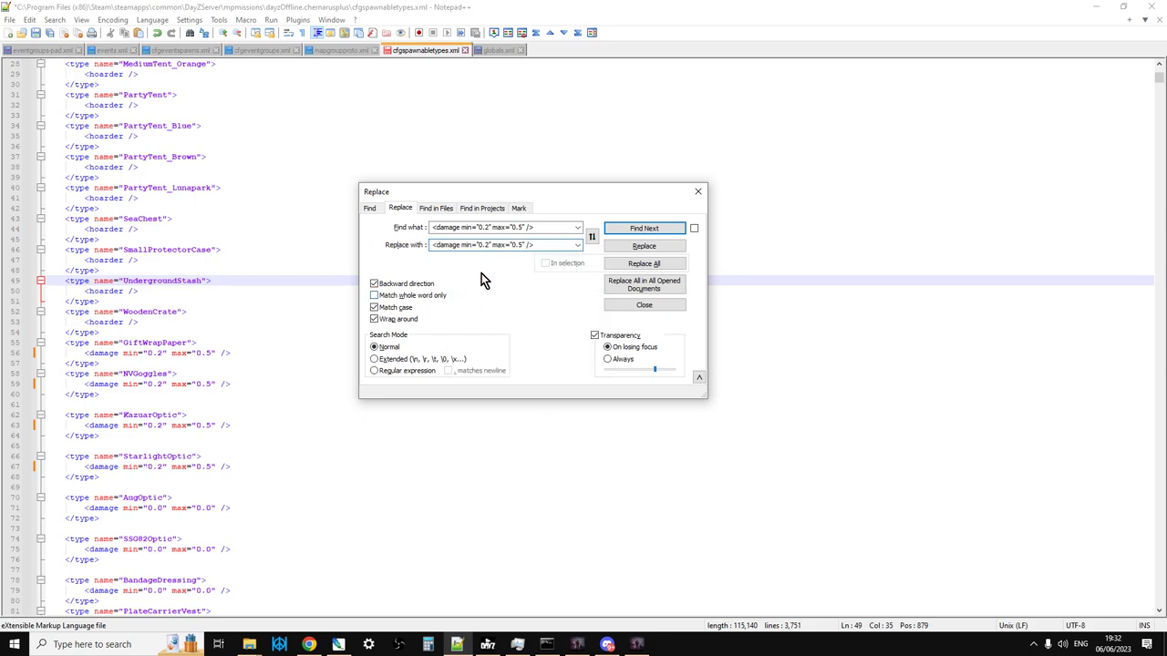
pyautogui.moveTo(485, 345)
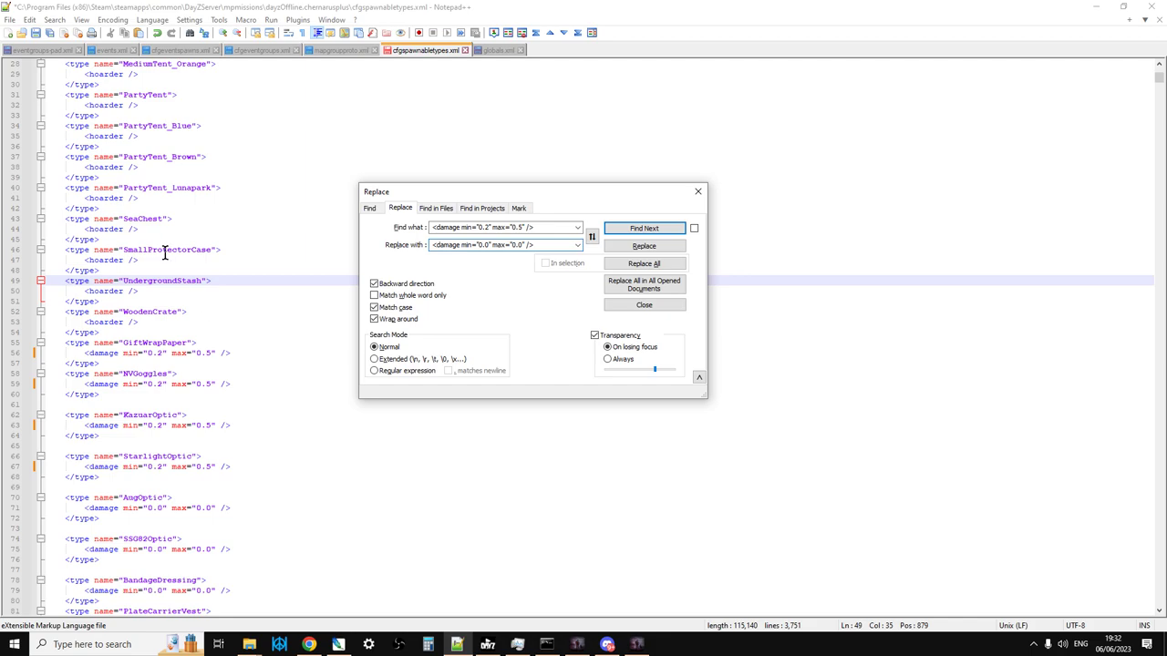
# Step: Scope the replacement to the selected item lines from GiftWrapPaper through the plate carrier vest
pyautogui.scroll(-3)
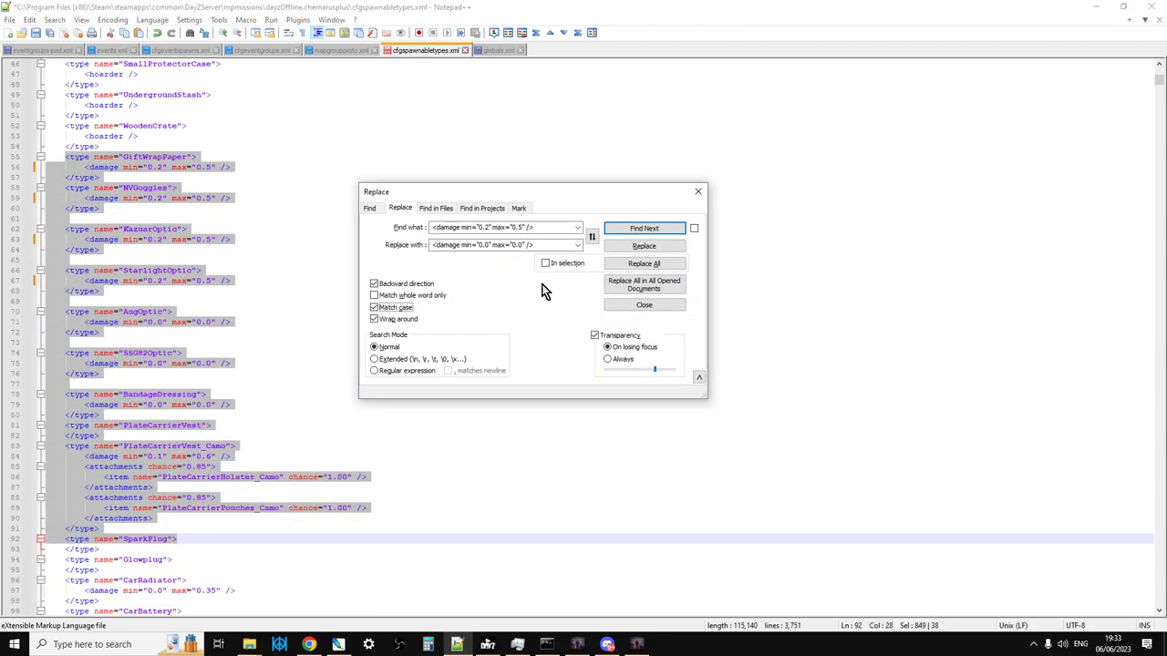
pyautogui.moveTo(483, 277)
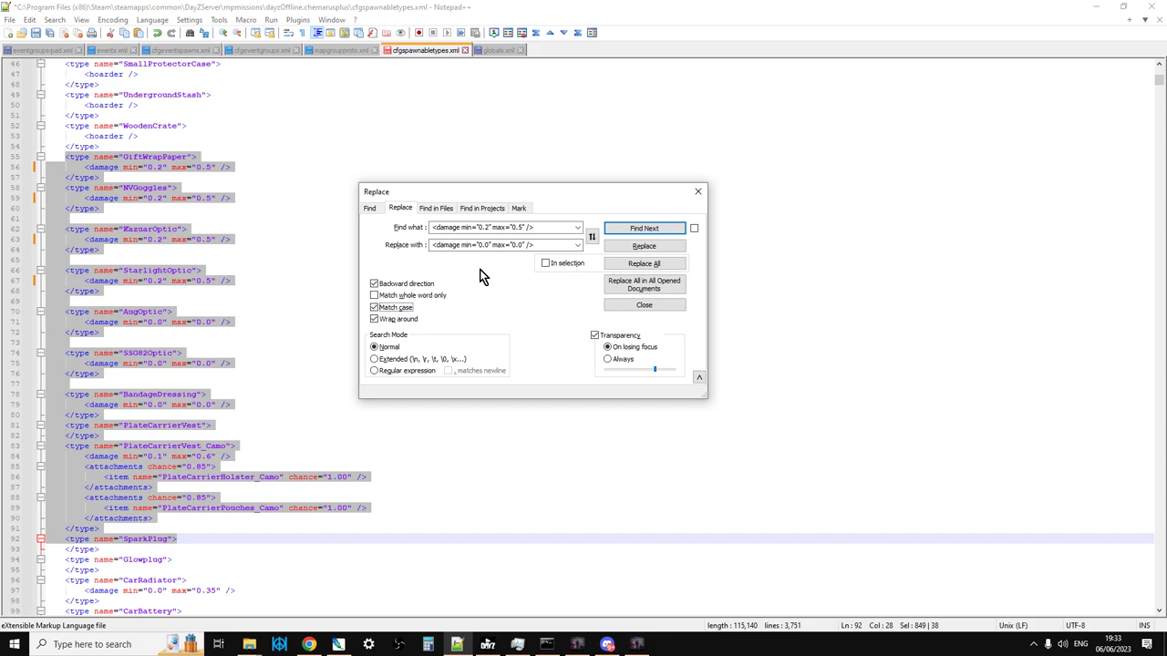
pyautogui.click(547, 263)
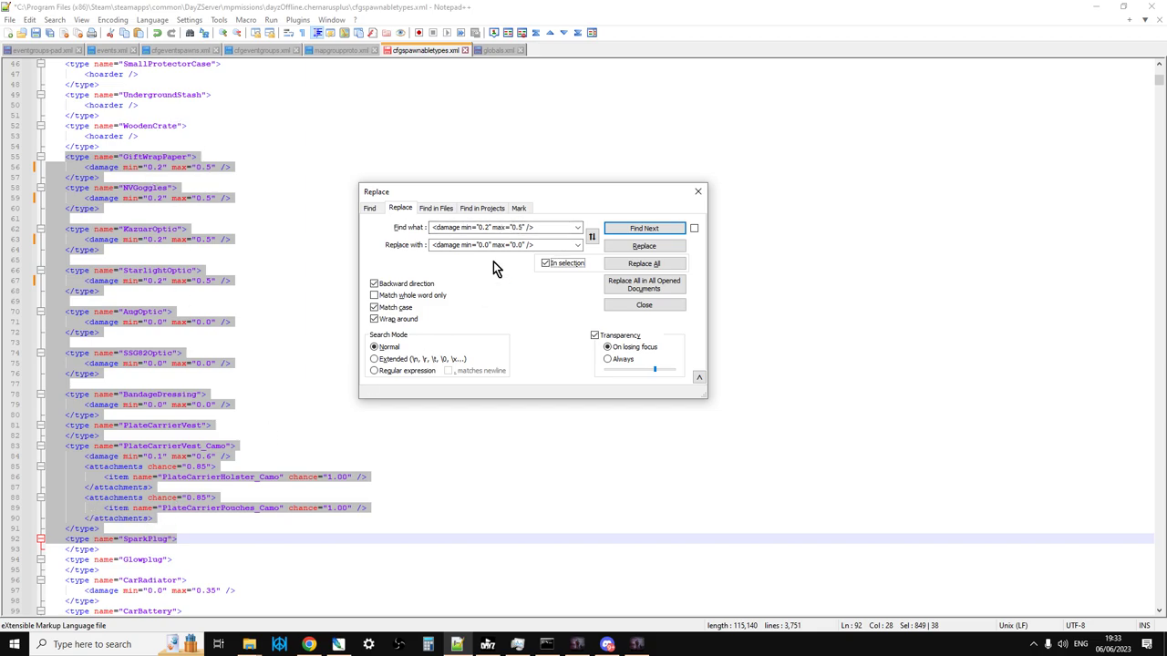
pyautogui.click(546, 262)
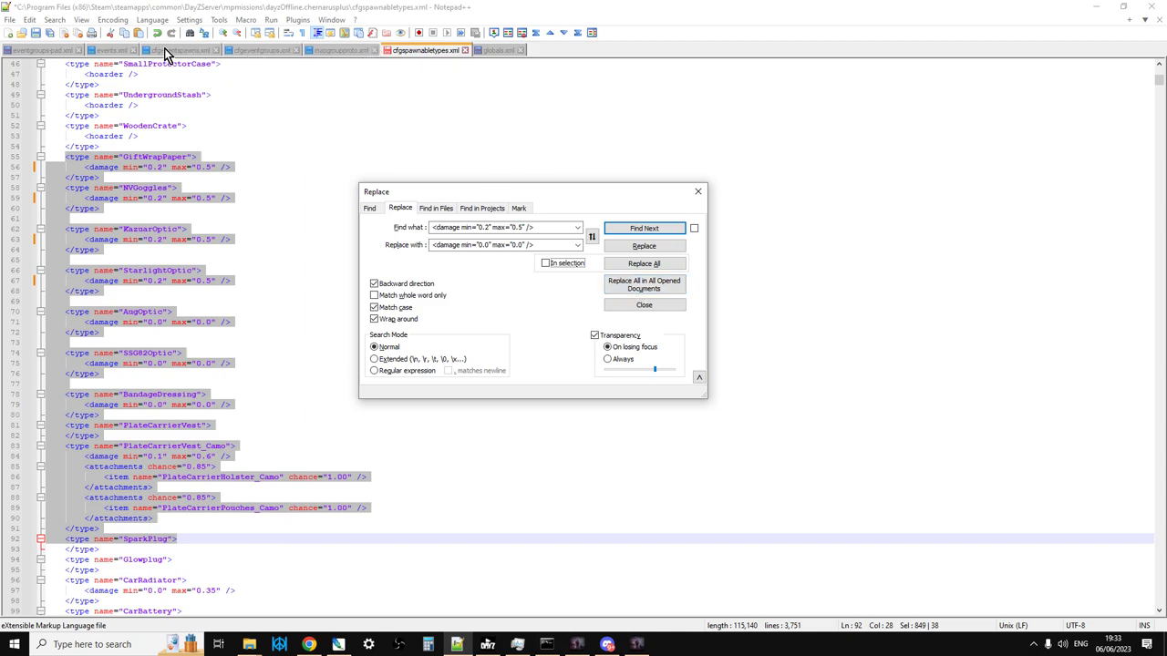
pyautogui.moveTo(514, 308)
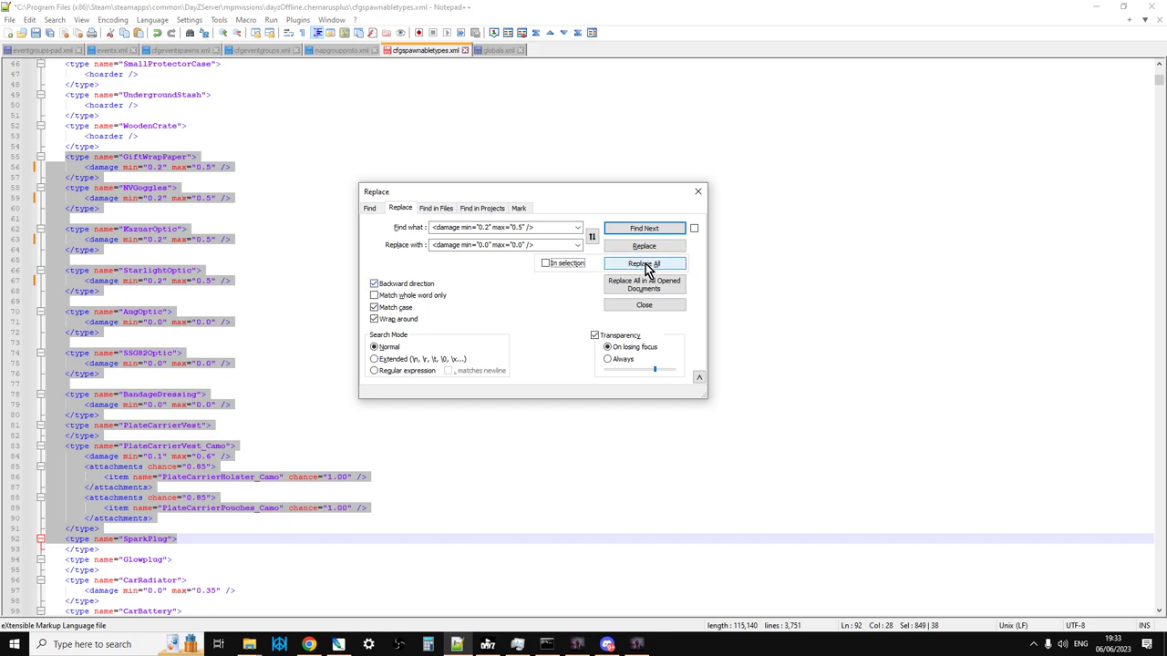
# Step: Replace all nine matching damage lines with min 0.0 and max 0.0 and review the file
pyautogui.click(644, 263)
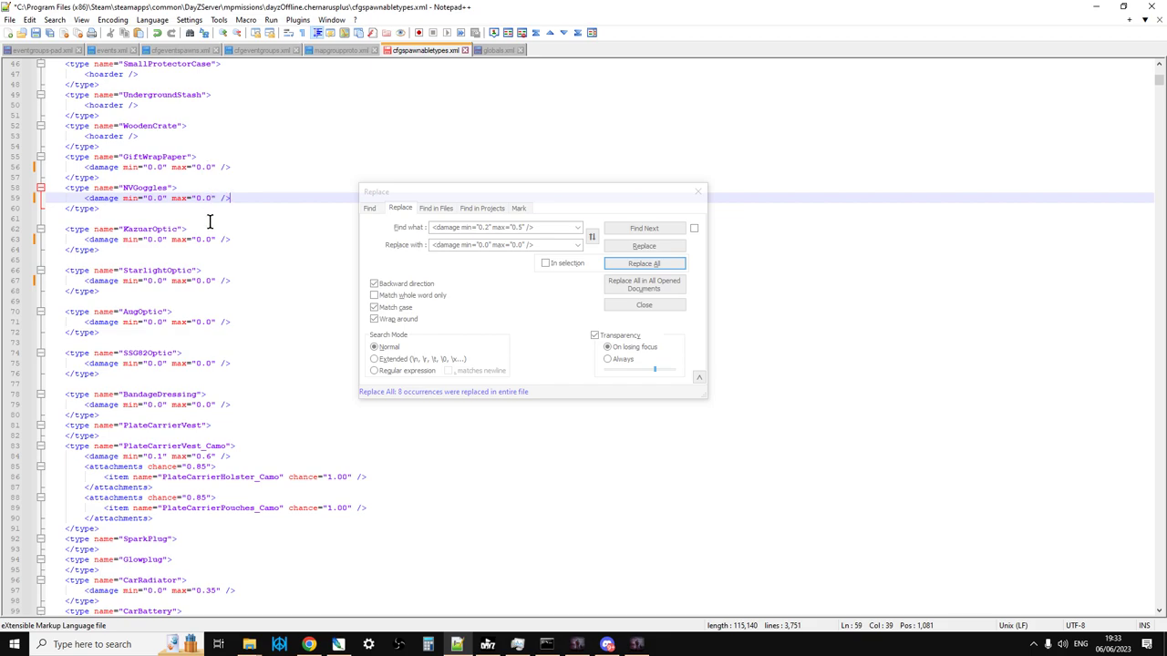
pyautogui.moveTo(224, 381)
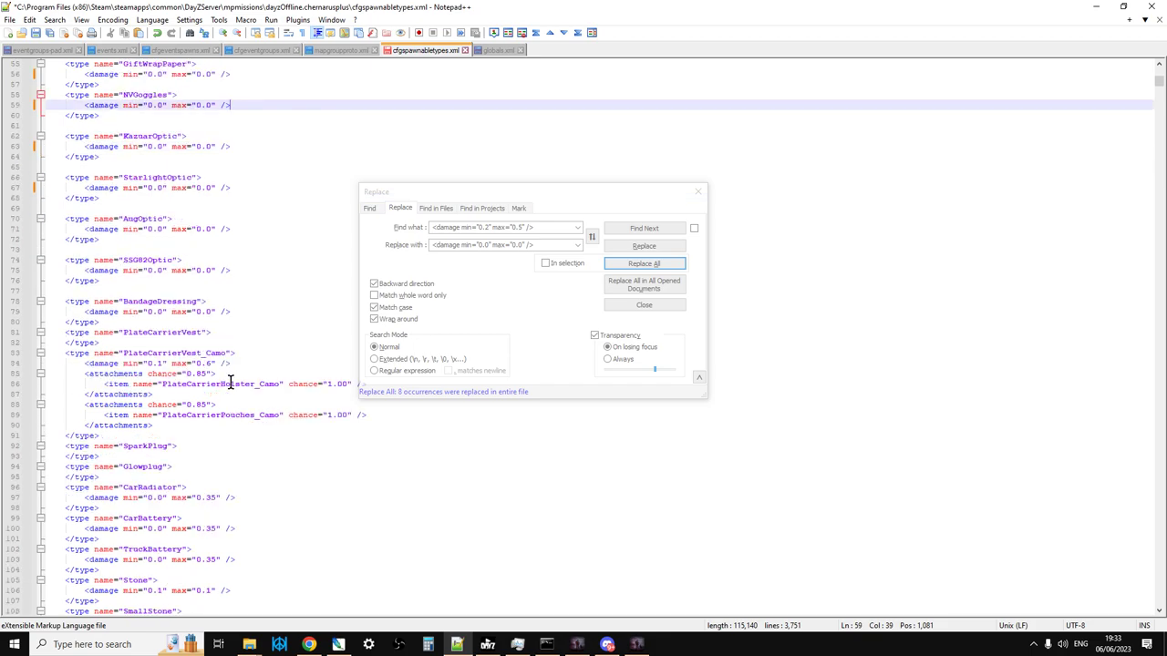
pyautogui.scroll(-3)
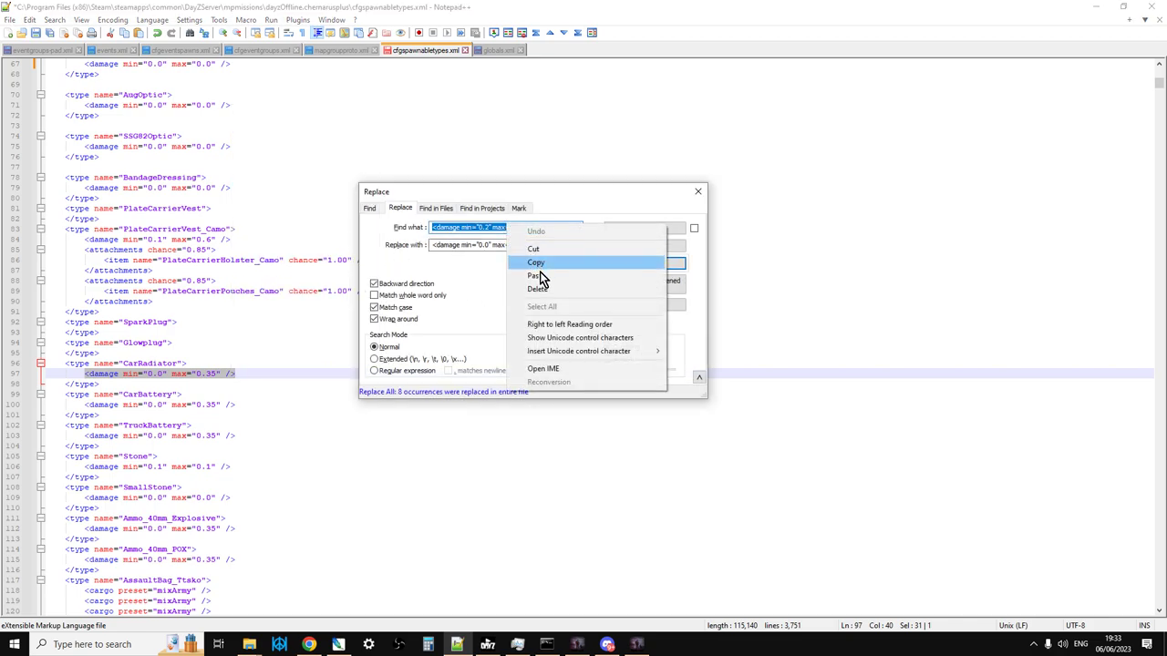
# Step: Paste the max 0.35 damage line as search text and replace all 15 entries with min 0.2, max 0.5
pyautogui.click(536, 275)
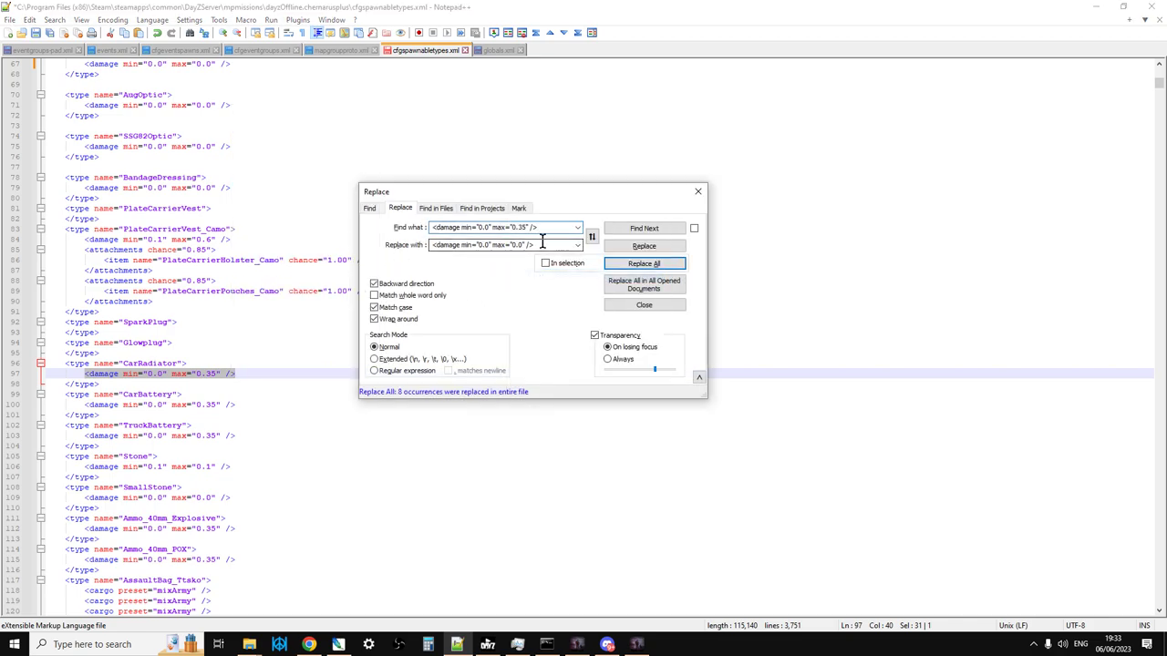
pyautogui.rightClick(483, 244)
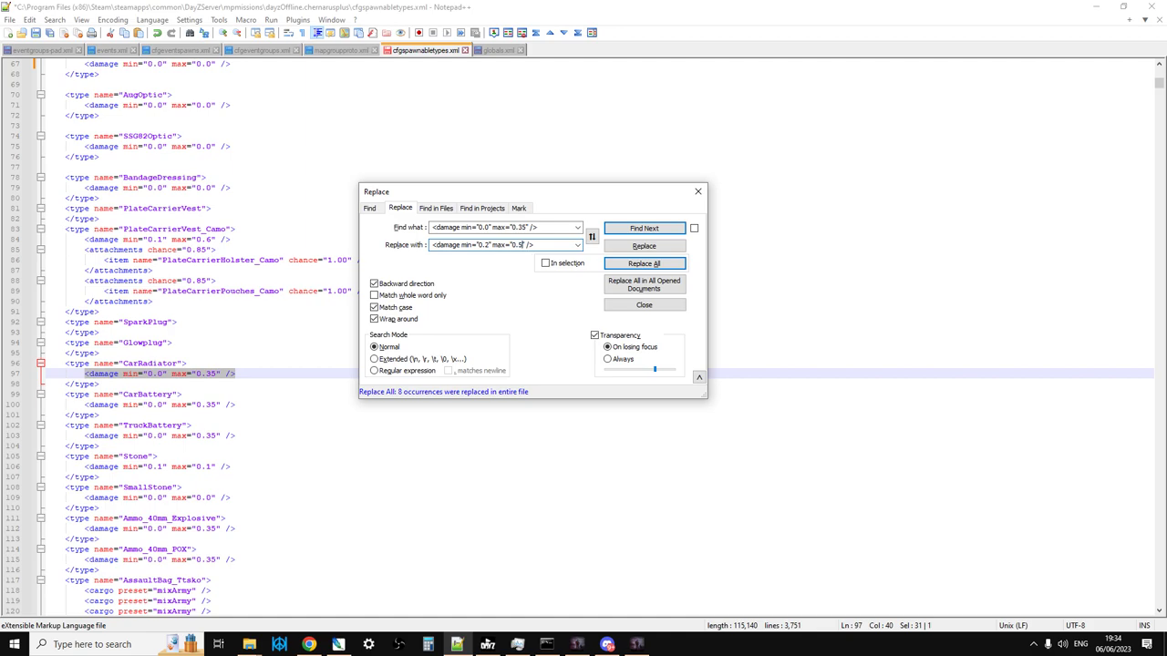
pyautogui.click(643, 262)
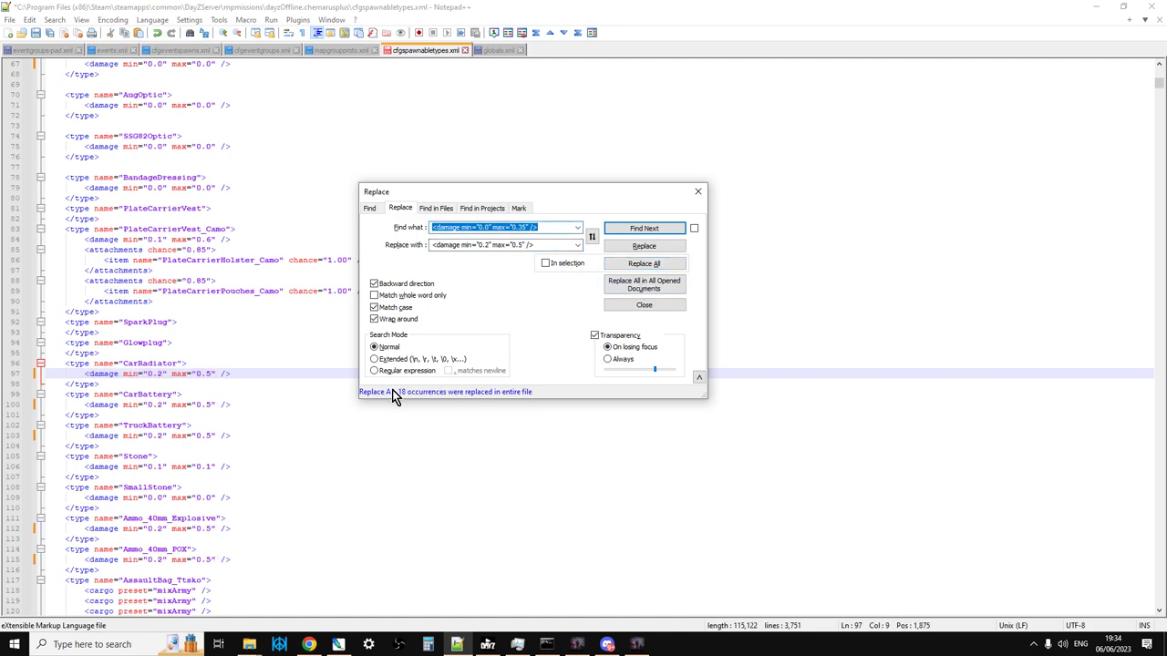
pyautogui.moveTo(405, 405)
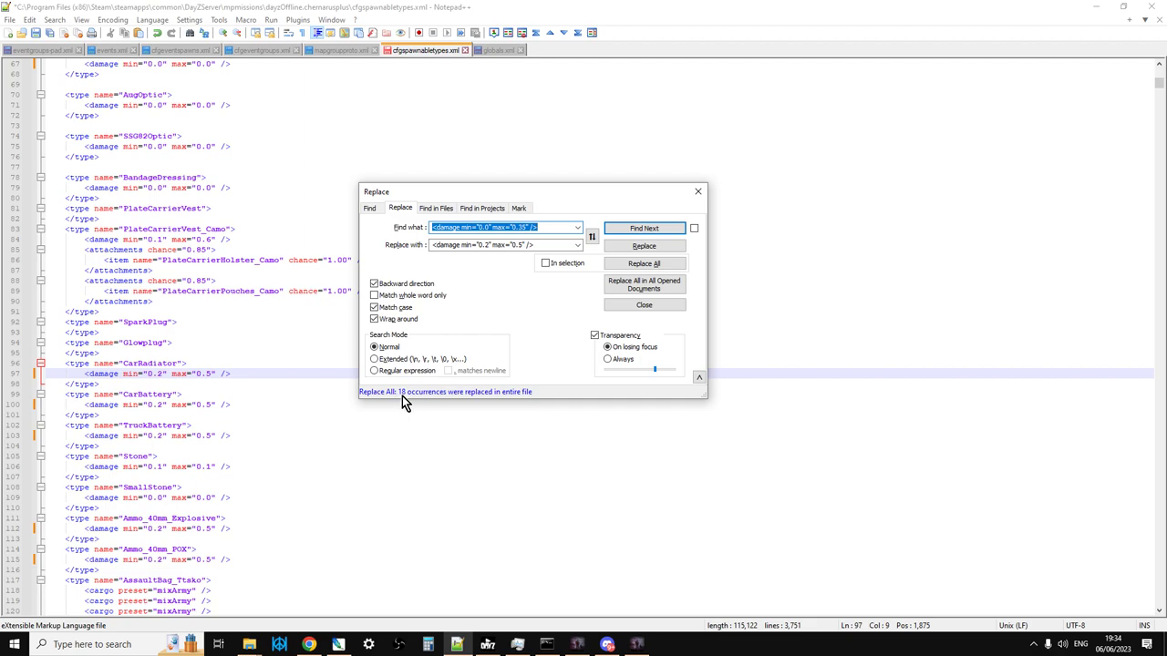
pyautogui.moveTo(485, 405)
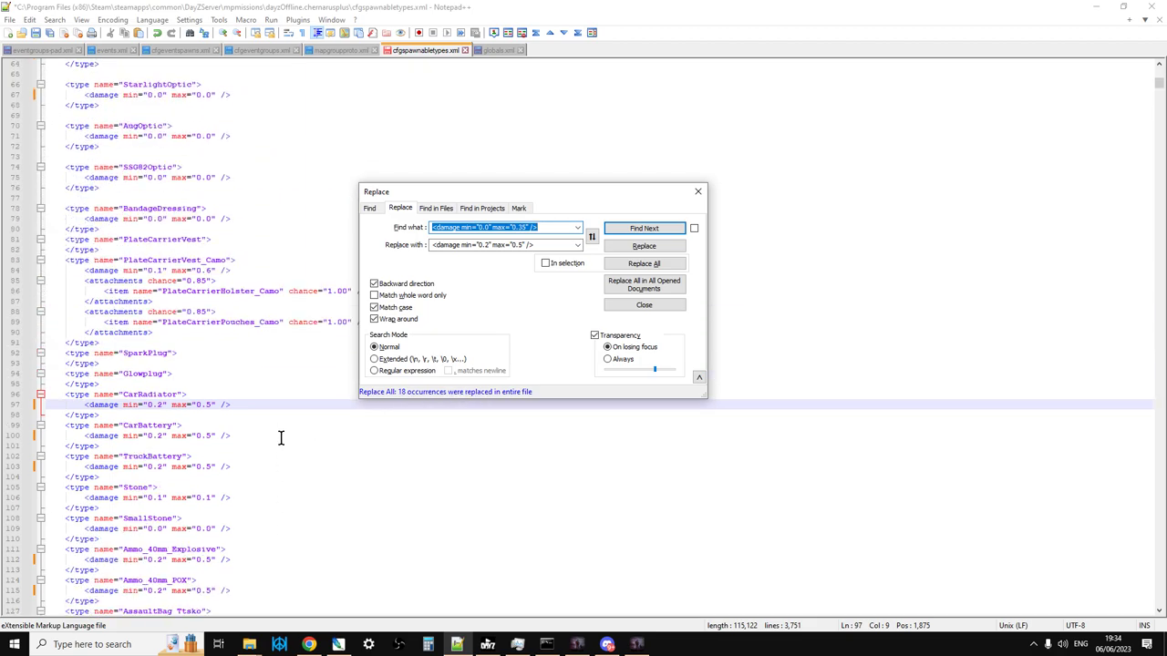
# Step: Review the results, toggle Match whole word only, and close the Replace dialog
pyautogui.scroll(3)
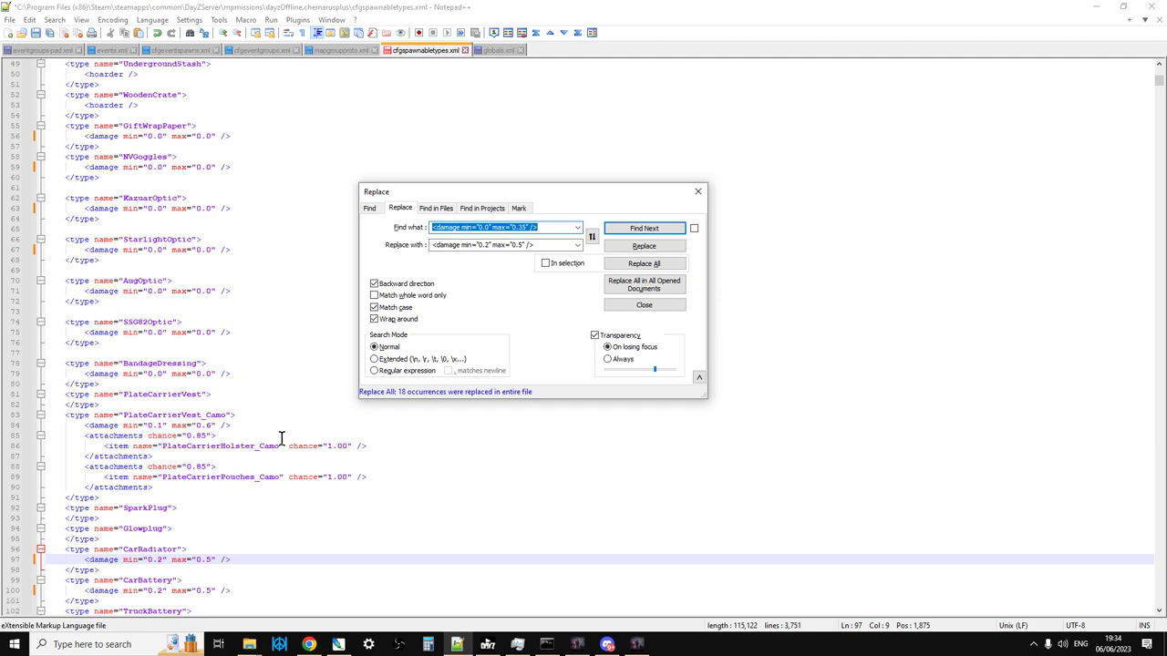
pyautogui.moveTo(609, 266)
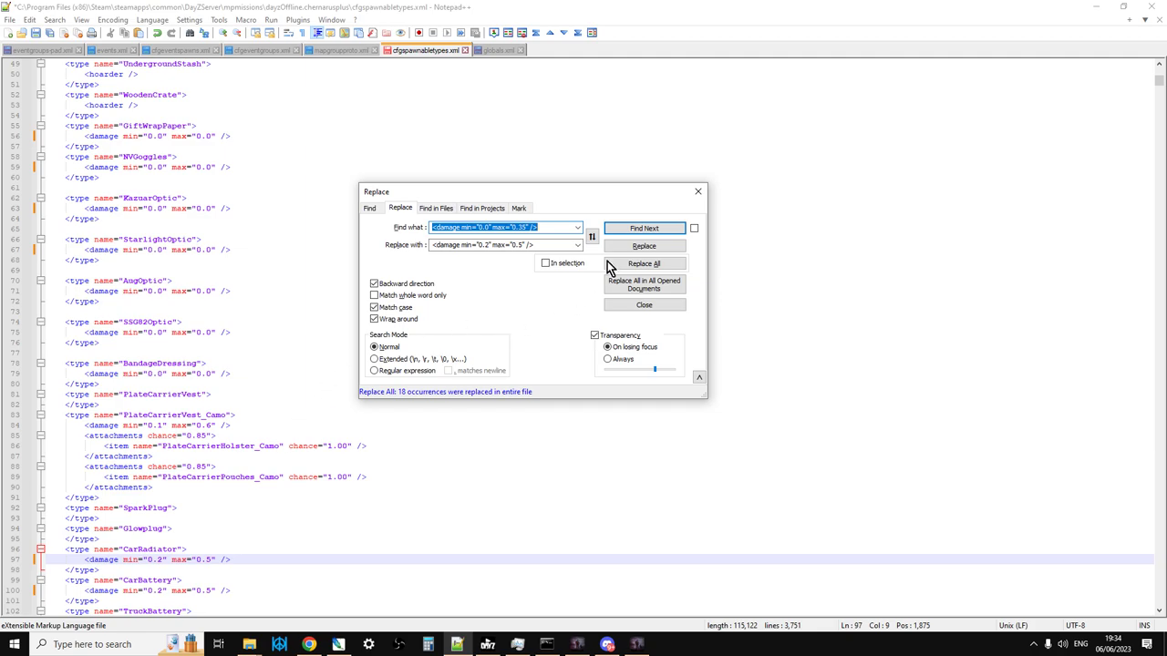
pyautogui.moveTo(642, 199)
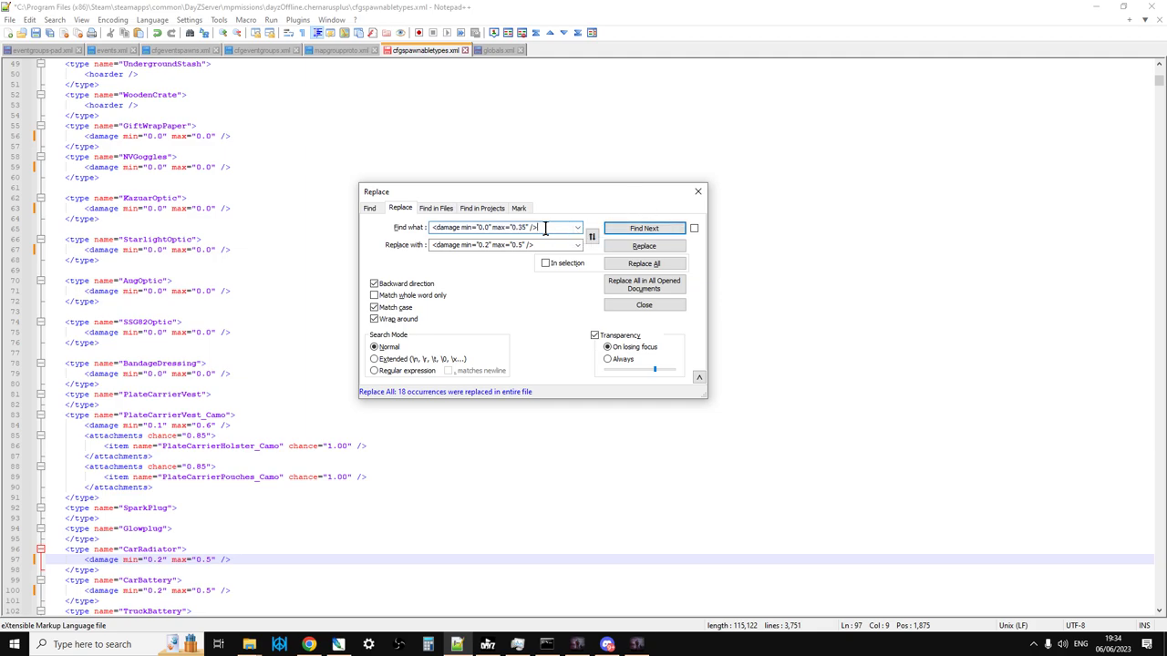
pyautogui.tripleClick(483, 226)
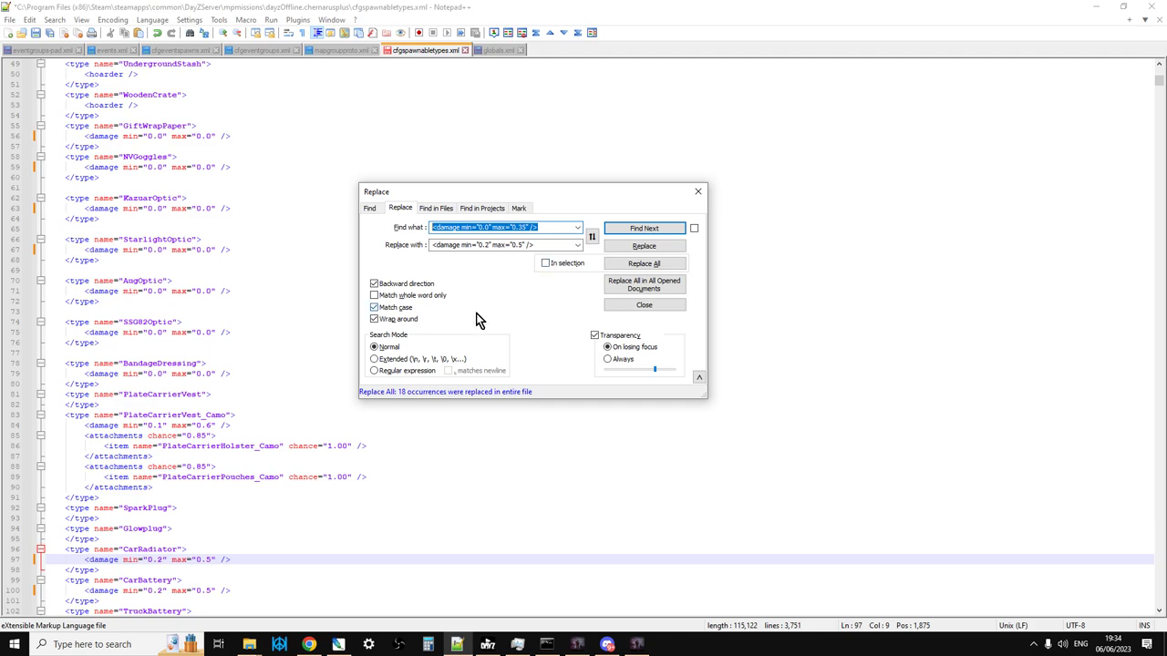
pyautogui.click(374, 295)
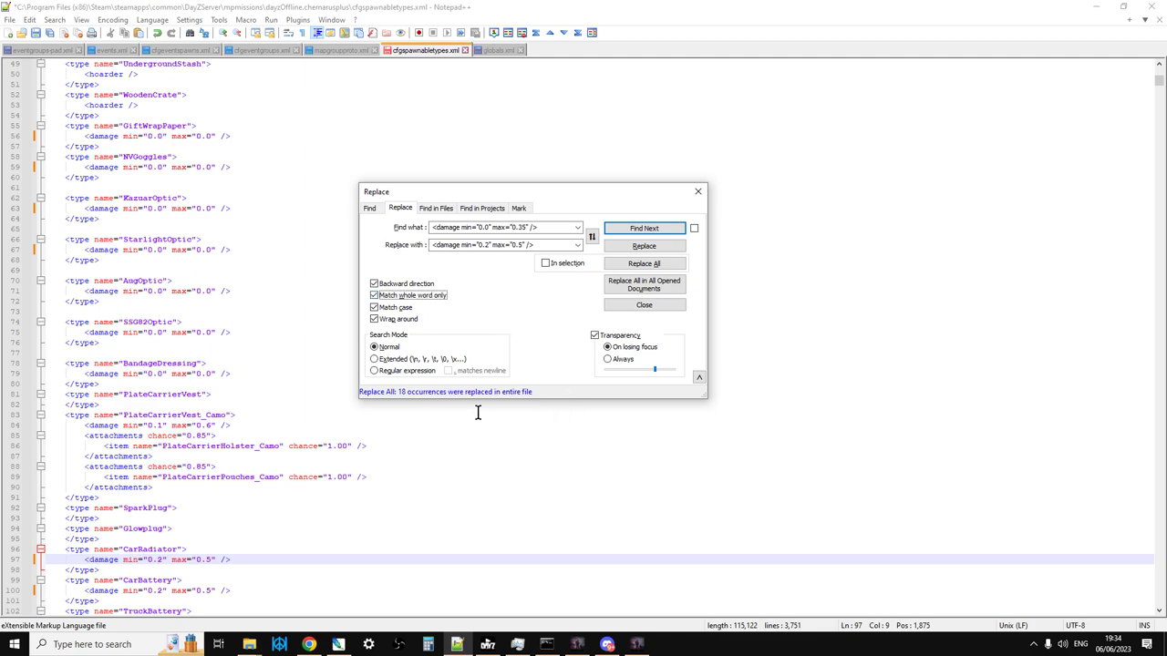
pyautogui.moveTo(503, 306)
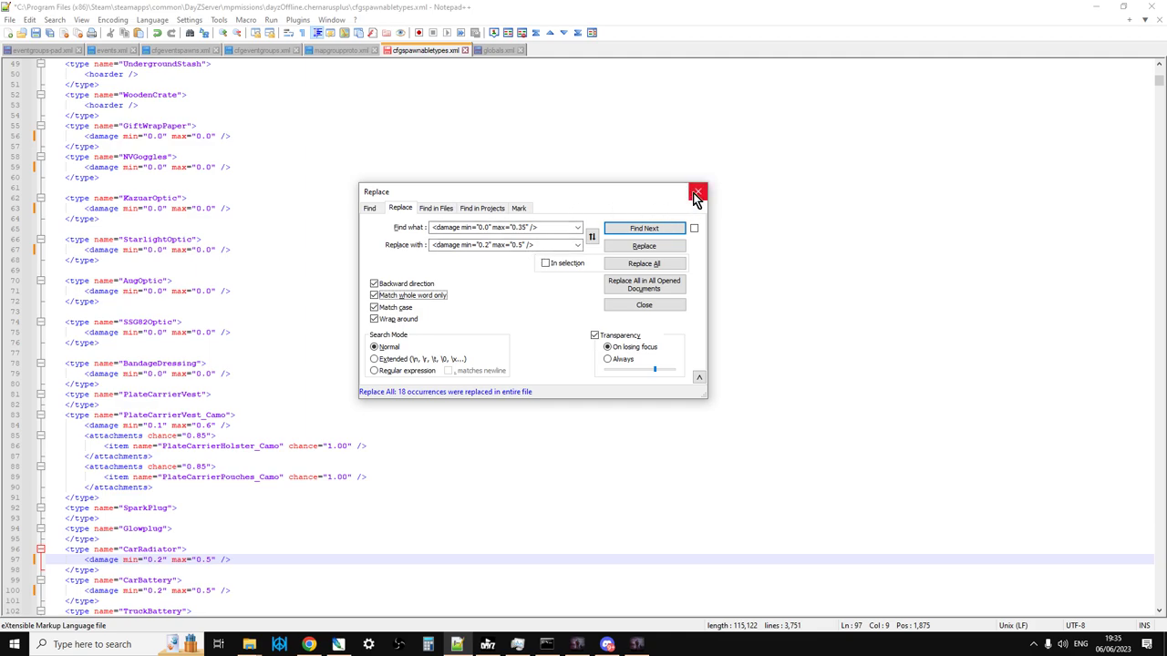
pyautogui.click(696, 193)
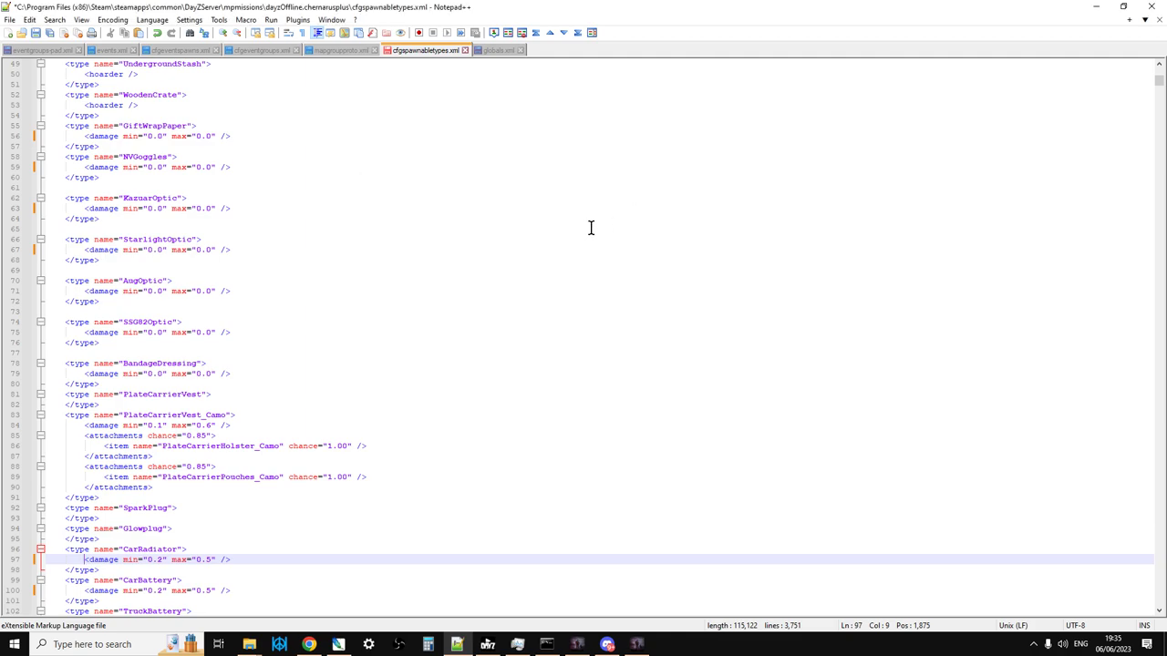
pyautogui.moveTo(576, 284)
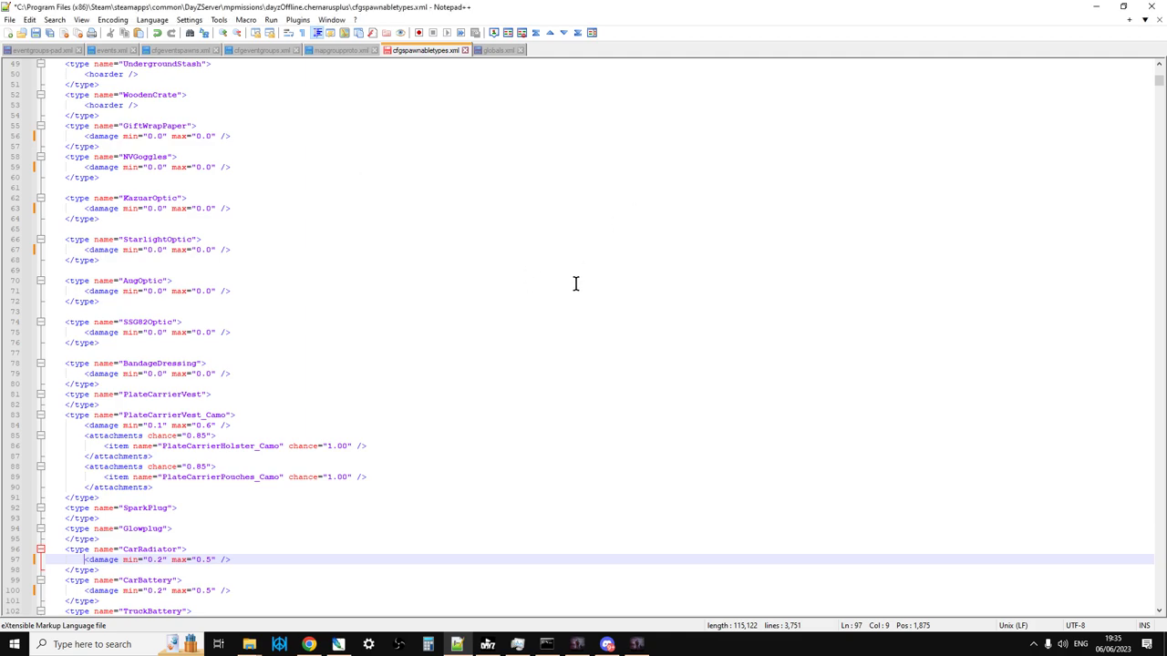
pyautogui.moveTo(496, 438)
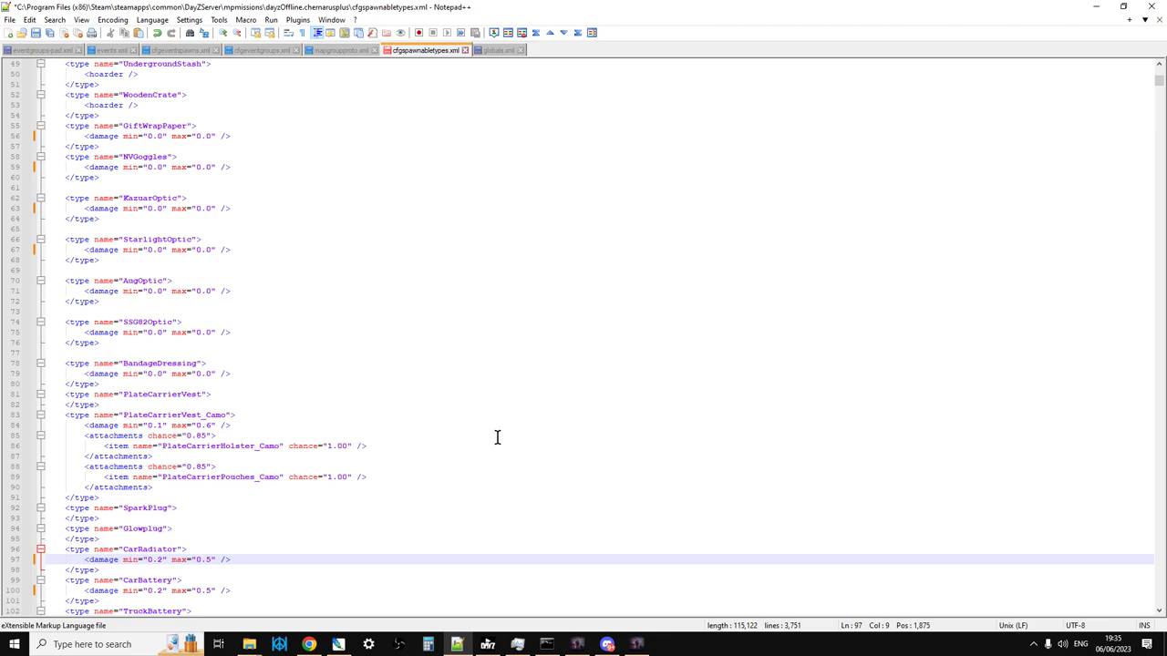